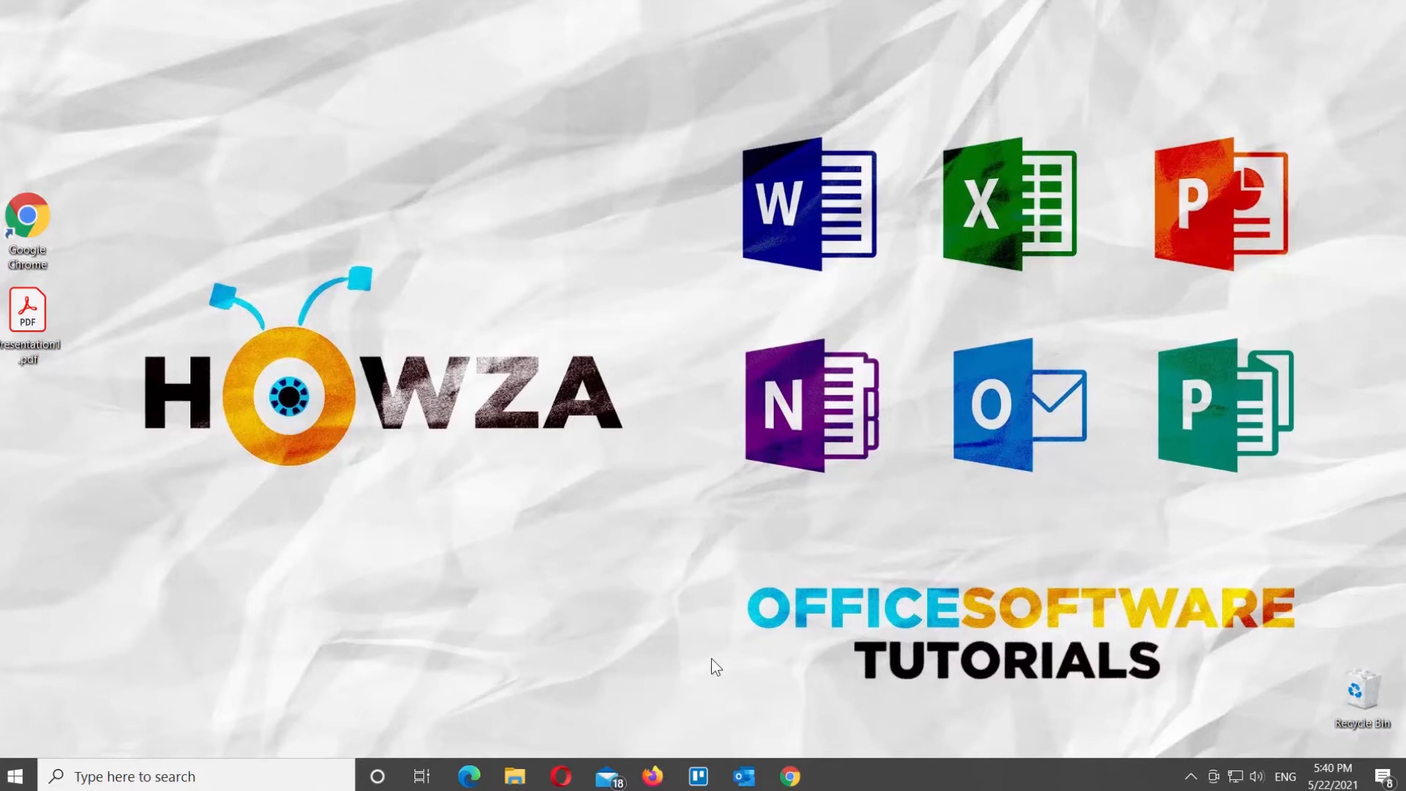
- Launch Chrome from the taskbar so Google Drive's My Drive listing appears
left_click(790, 776)
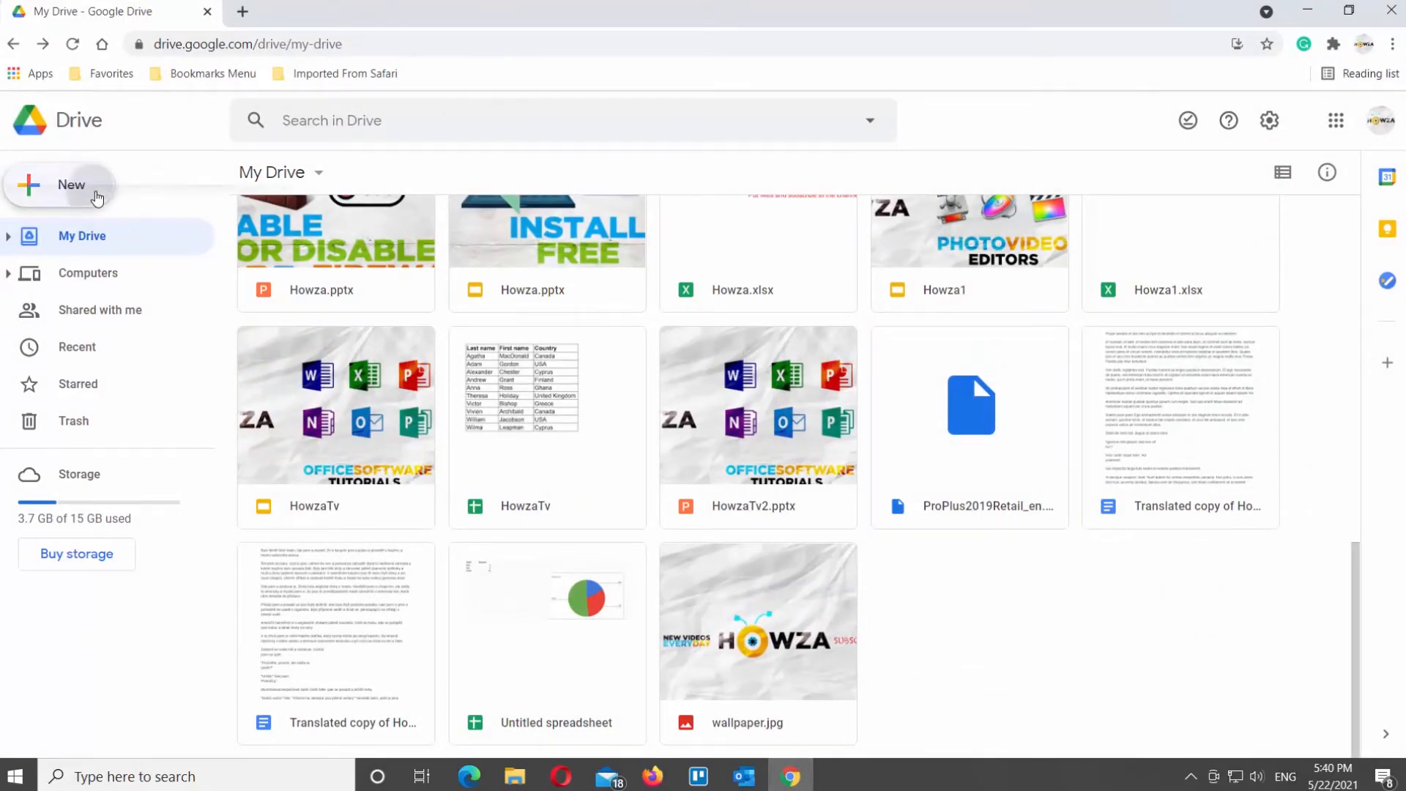
- Upload Presentation1.pdf from the Desktop into My Drive via New > File upload
left_click(71, 184)
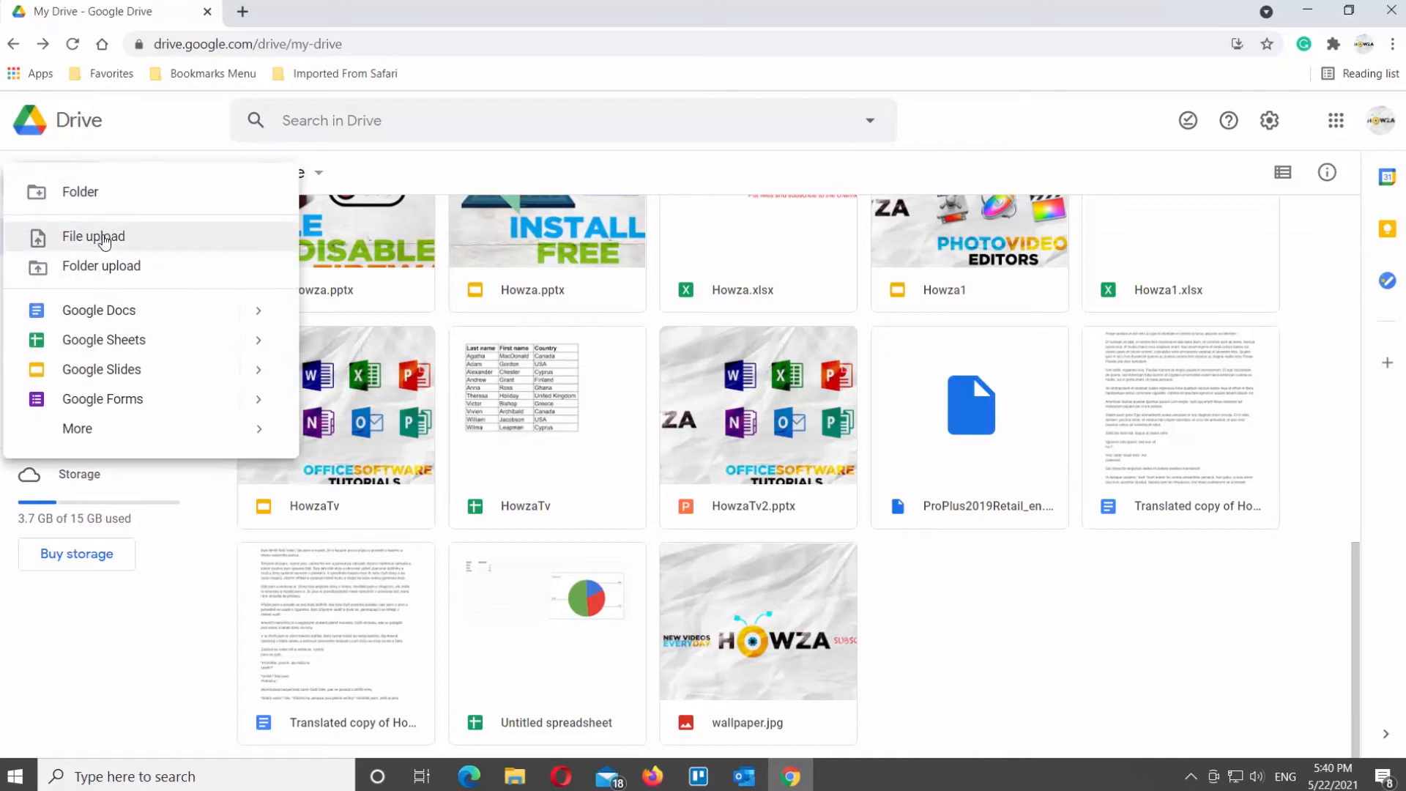
left_click(93, 236)
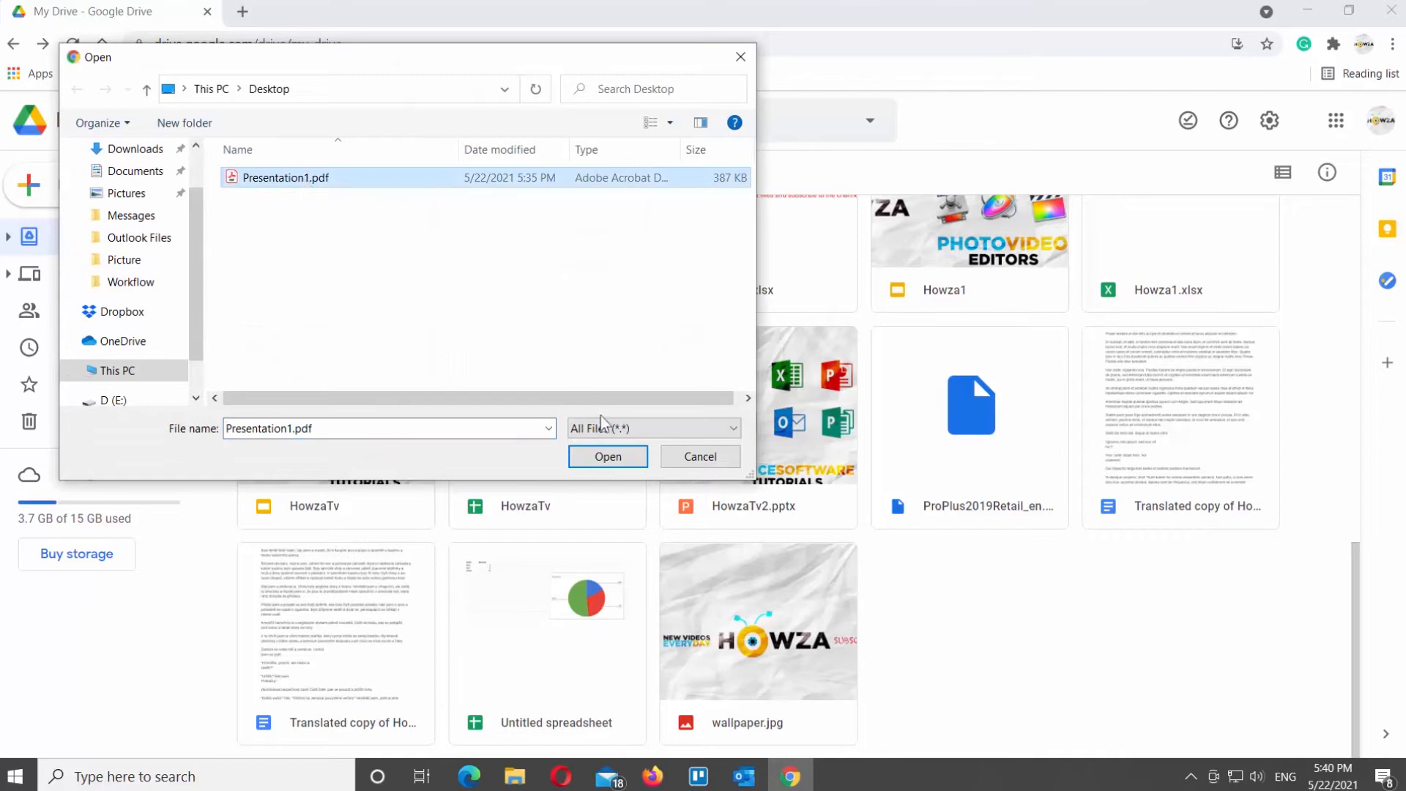
left_click(608, 456)
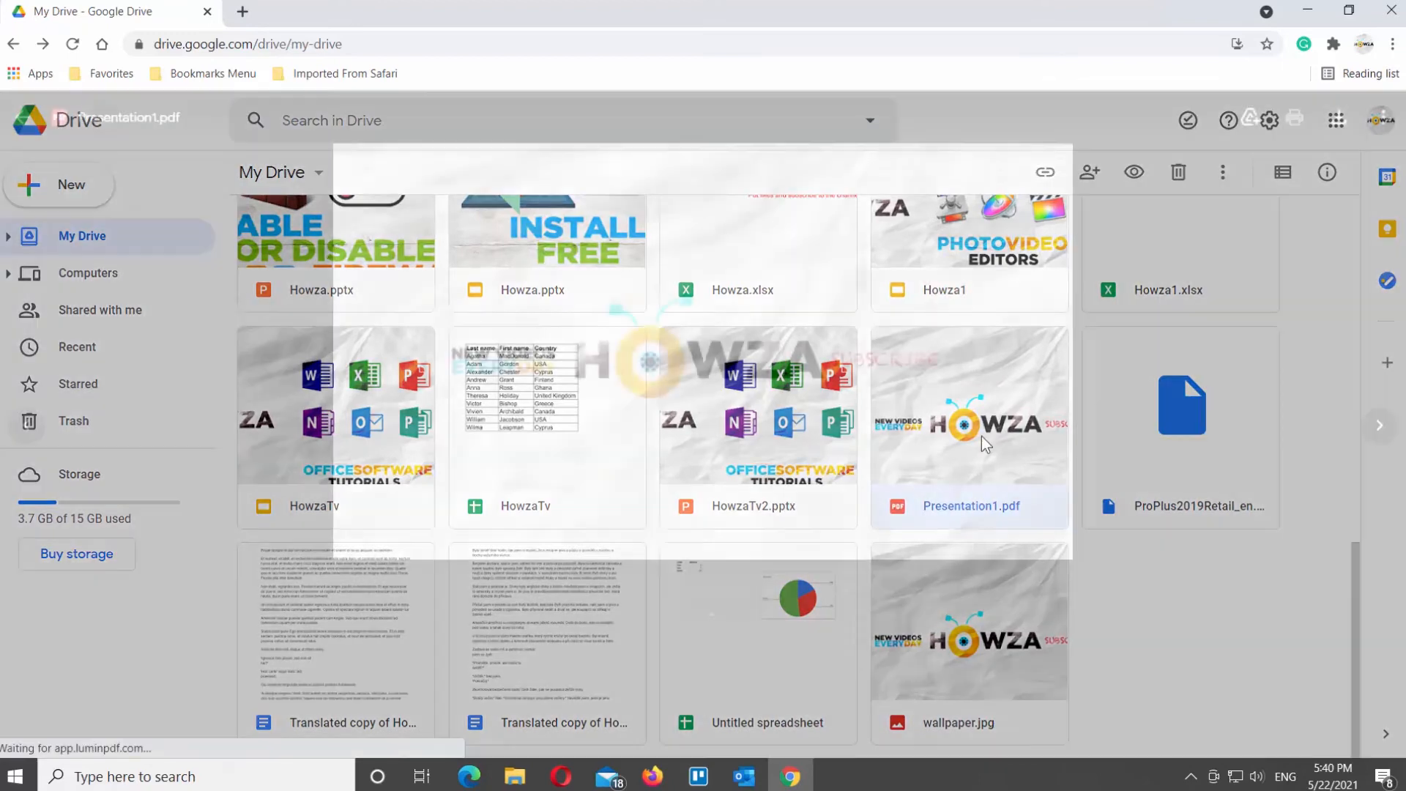
- Open Presentation1.pdf in the PDF viewer tab showing its single Howza page
double_click(984, 444)
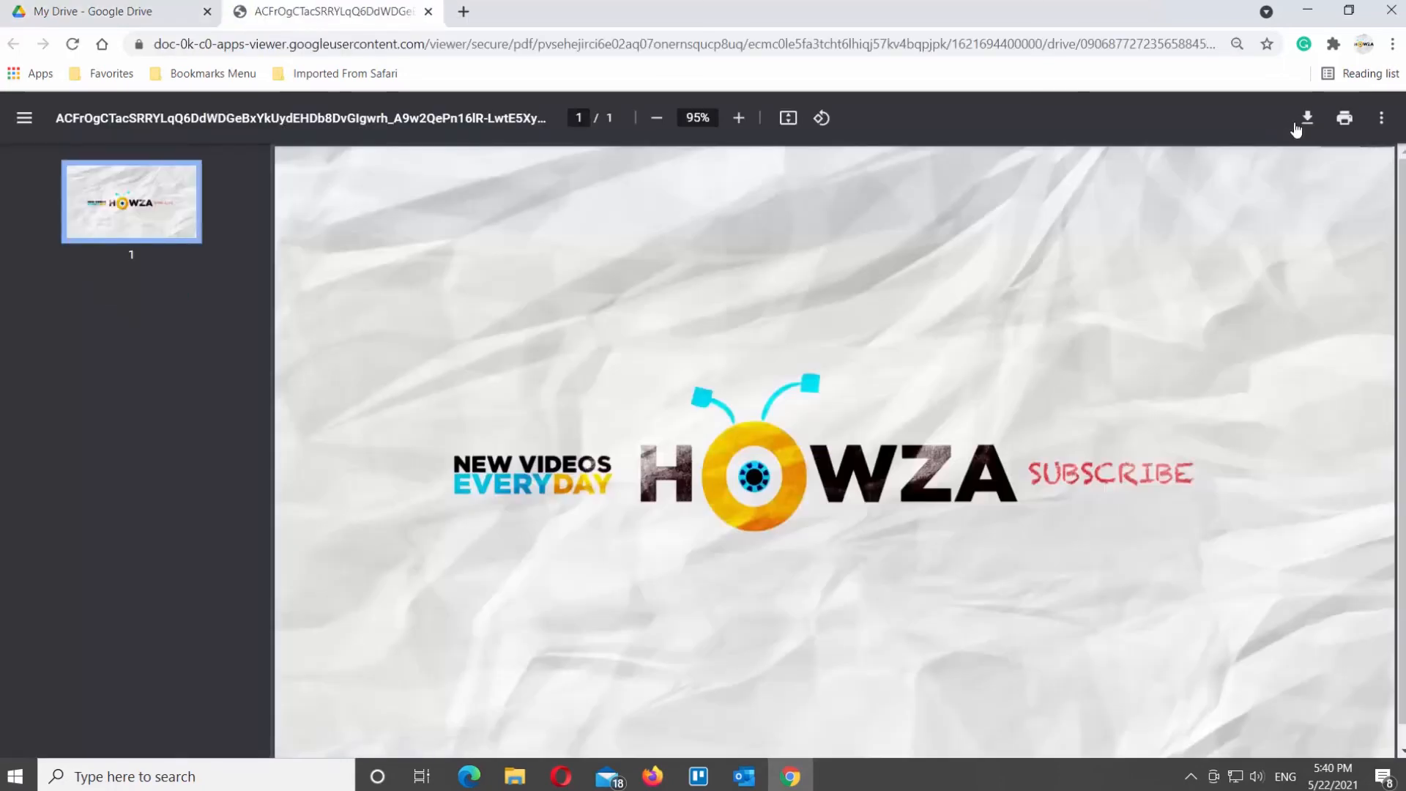
- Zoom out, rotate the page 180° with two quarter turns, and start downloading the rotated PDF
left_click(655, 117)
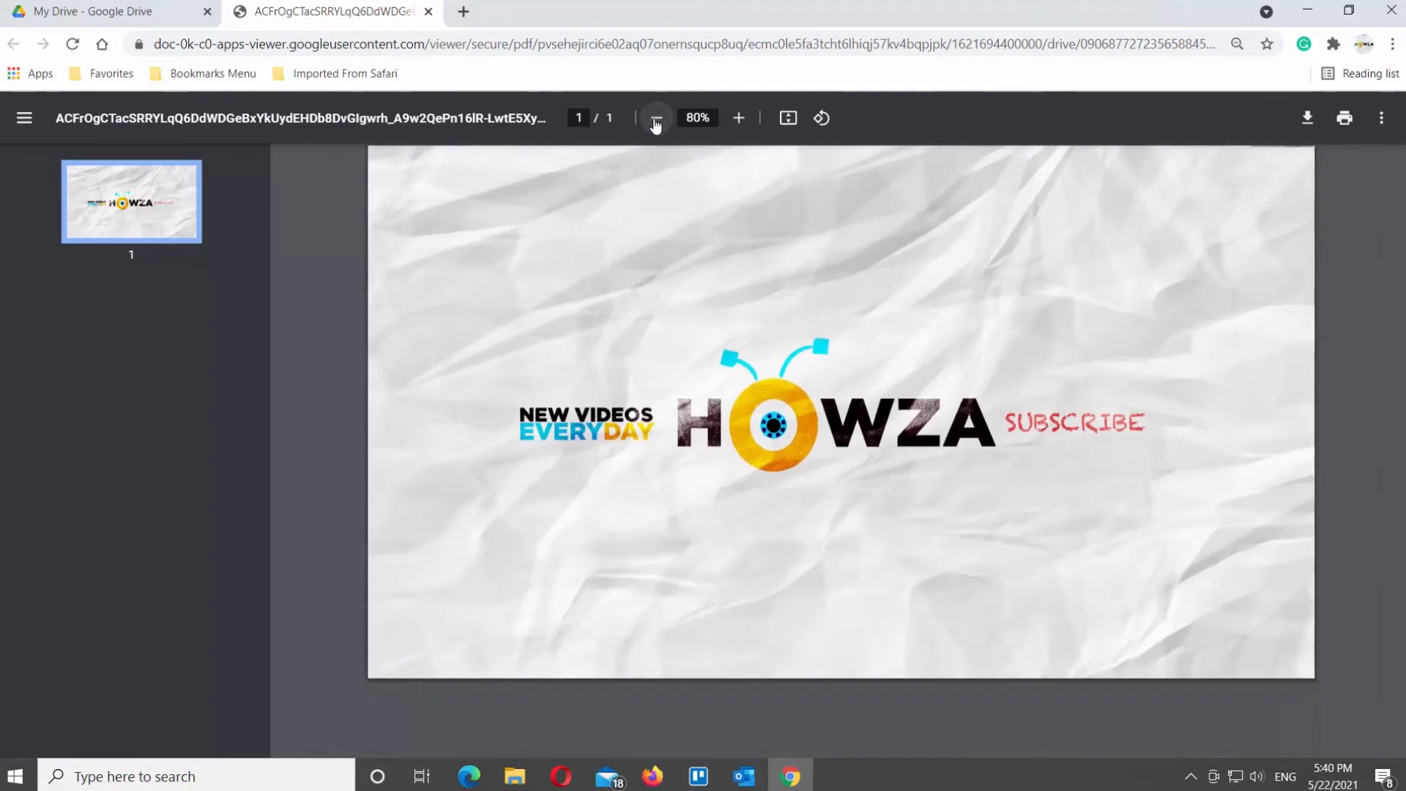
left_click(820, 117)
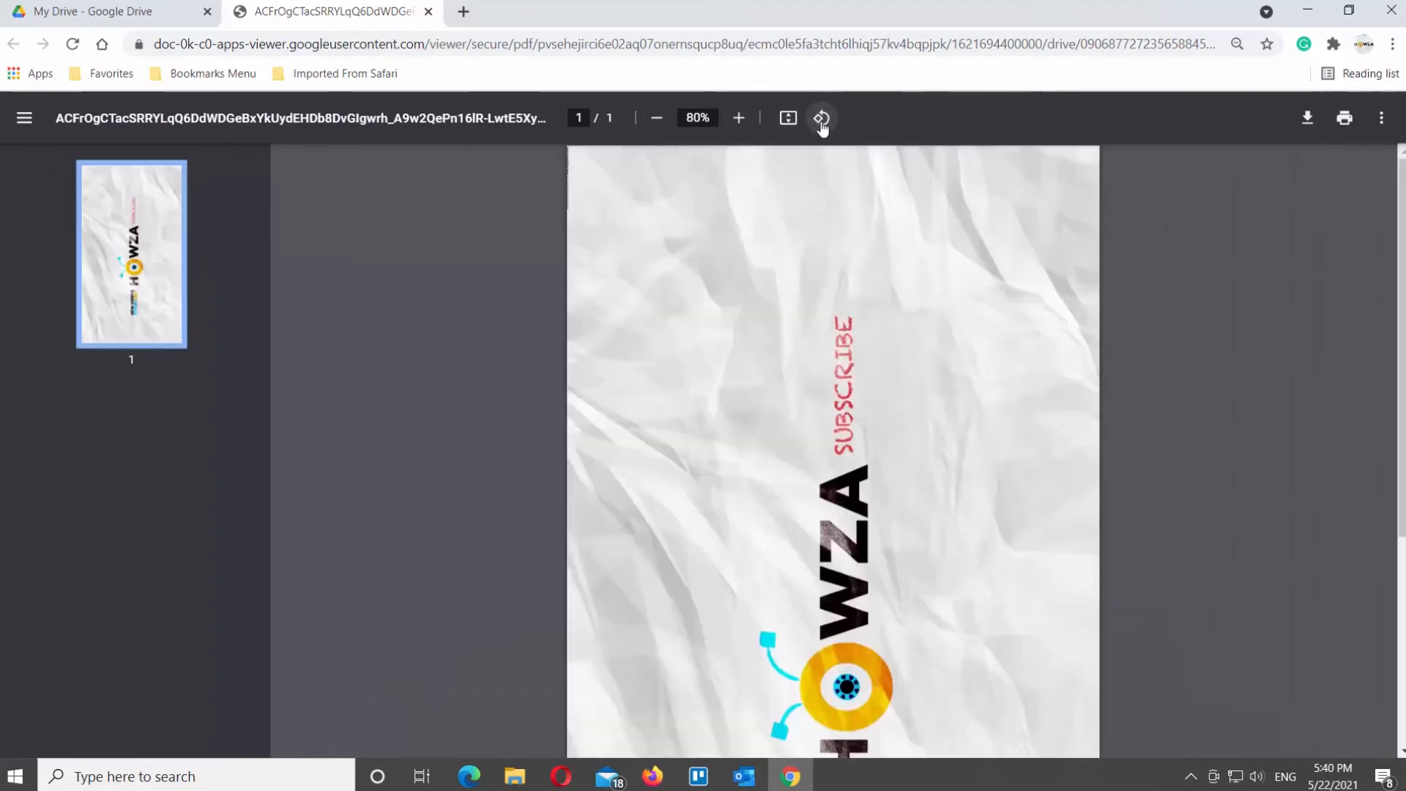
scroll("down", 3)
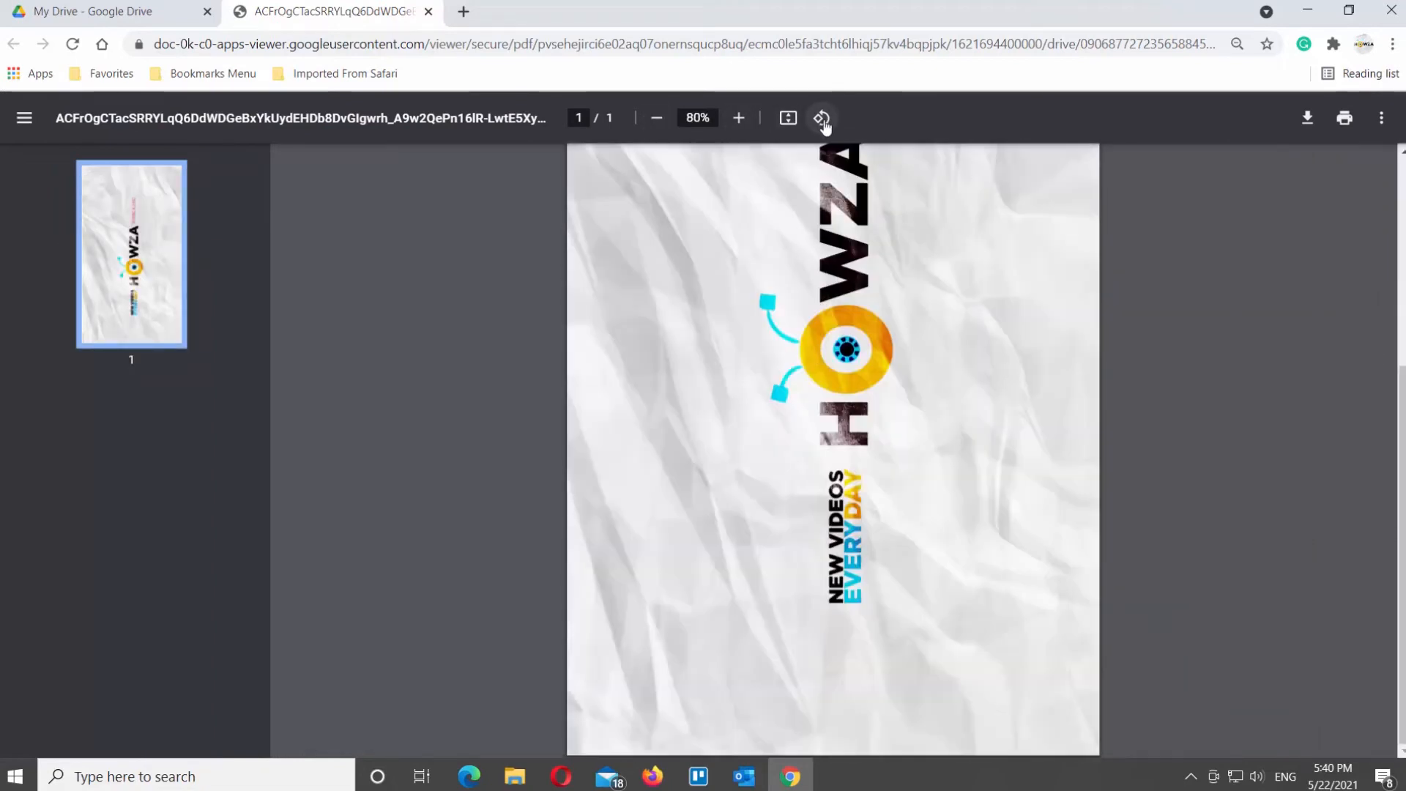
left_click(821, 117)
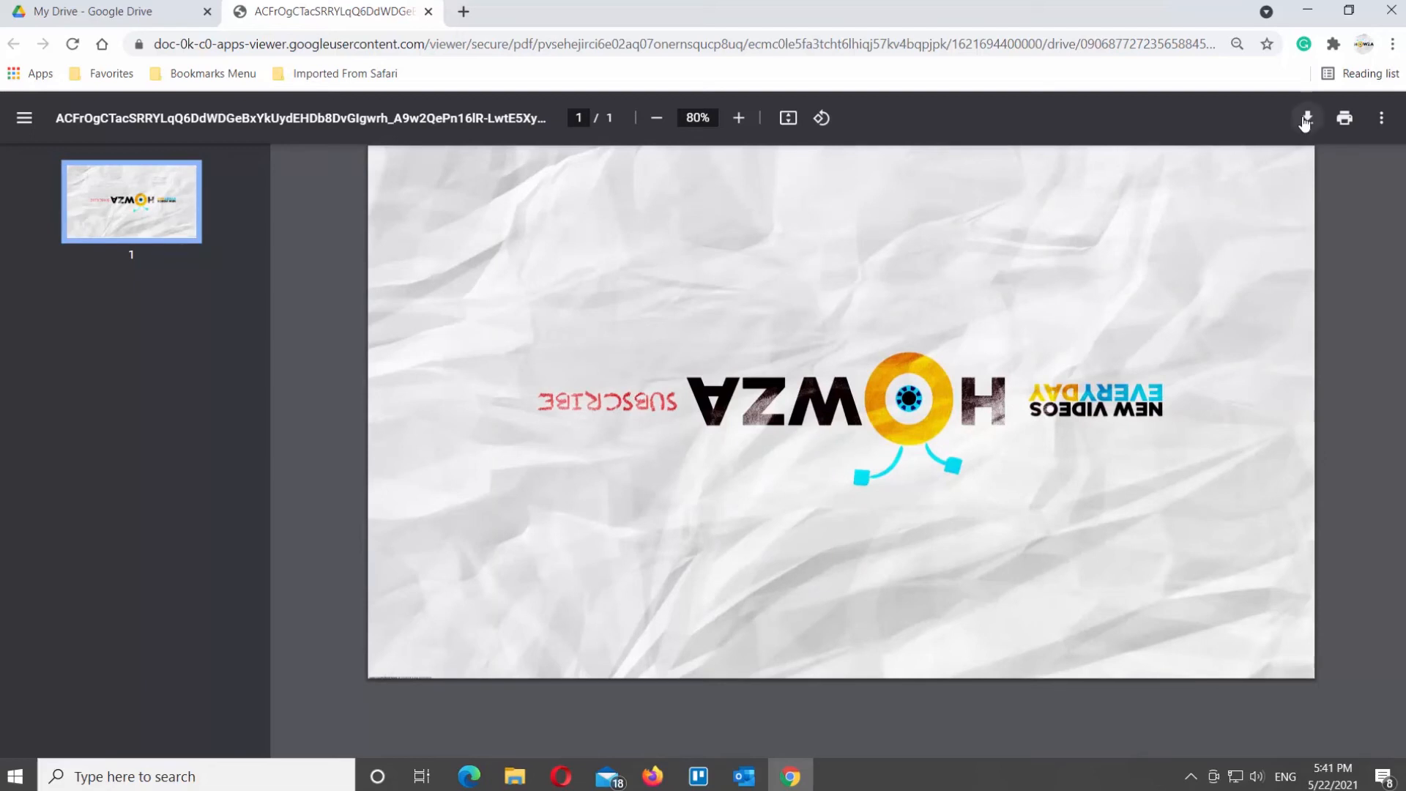
left_click(1307, 117)
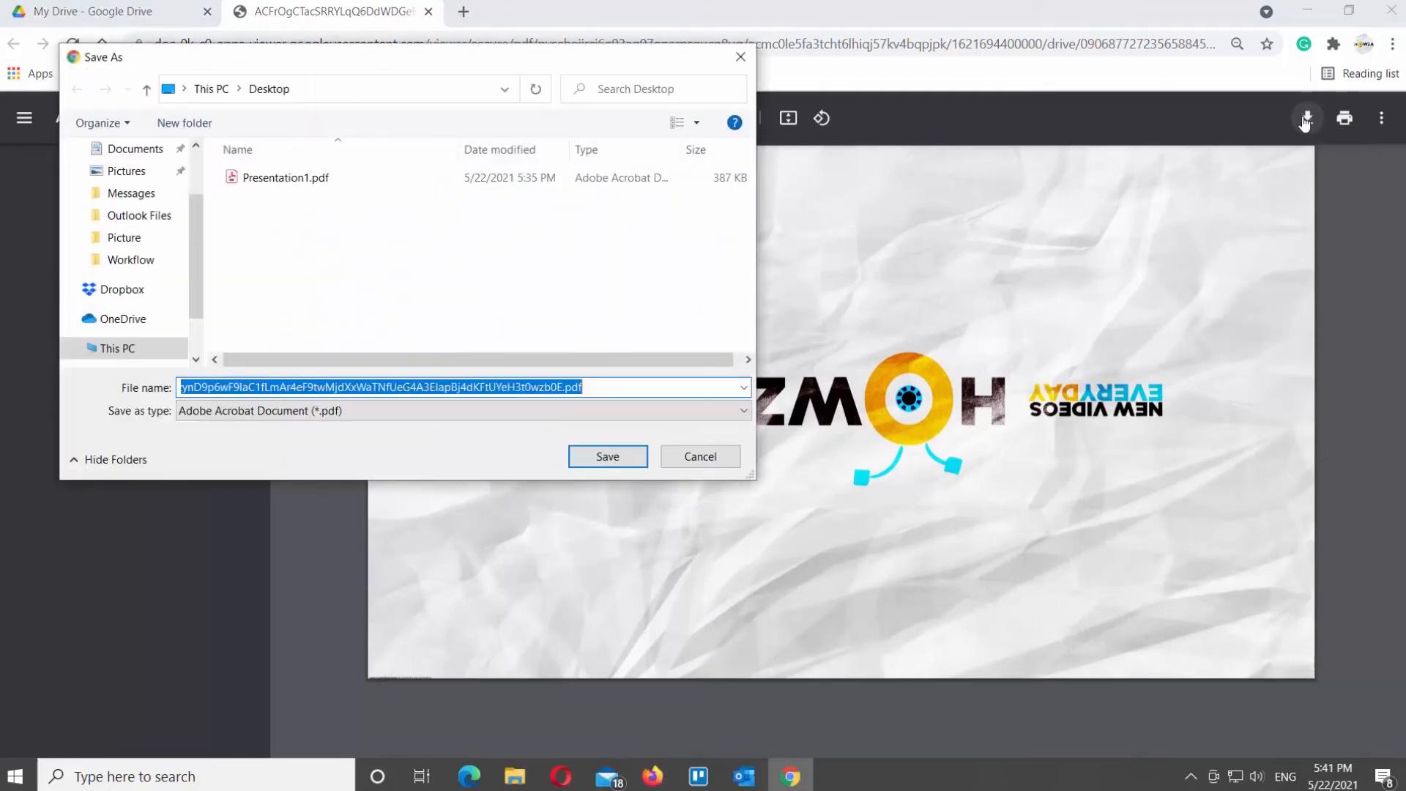